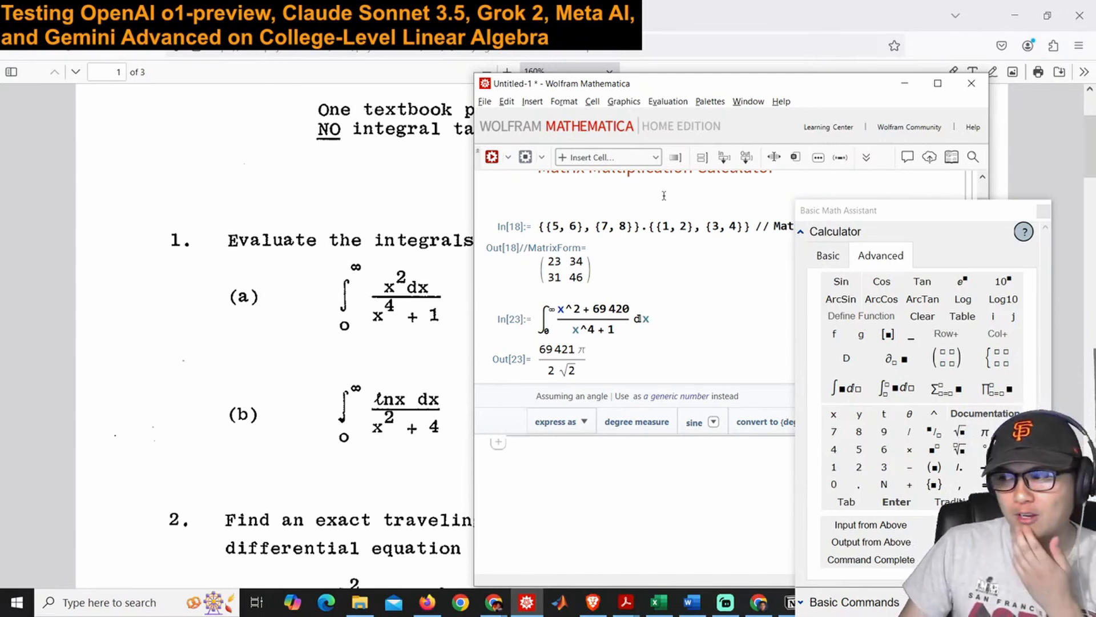
Write 'Prompt: Integrate the function (x^2 + 69420)/(x...' on the new Word page
{"action": "left_click", "coordinate": [690, 602]}
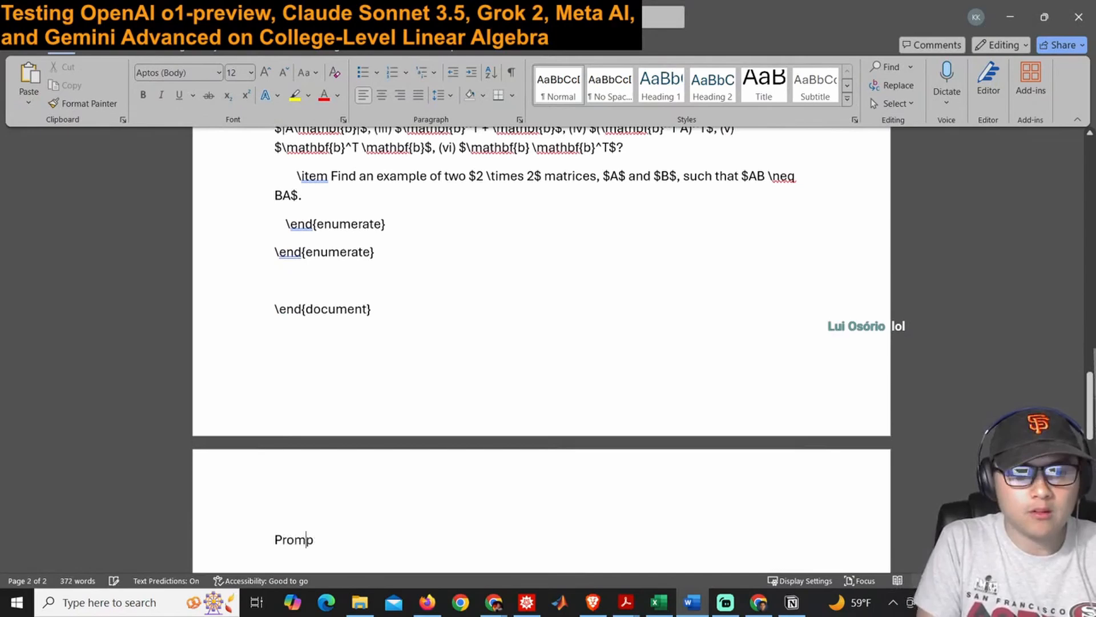
{"action": "type", "text": "t: Integrate the fu"}
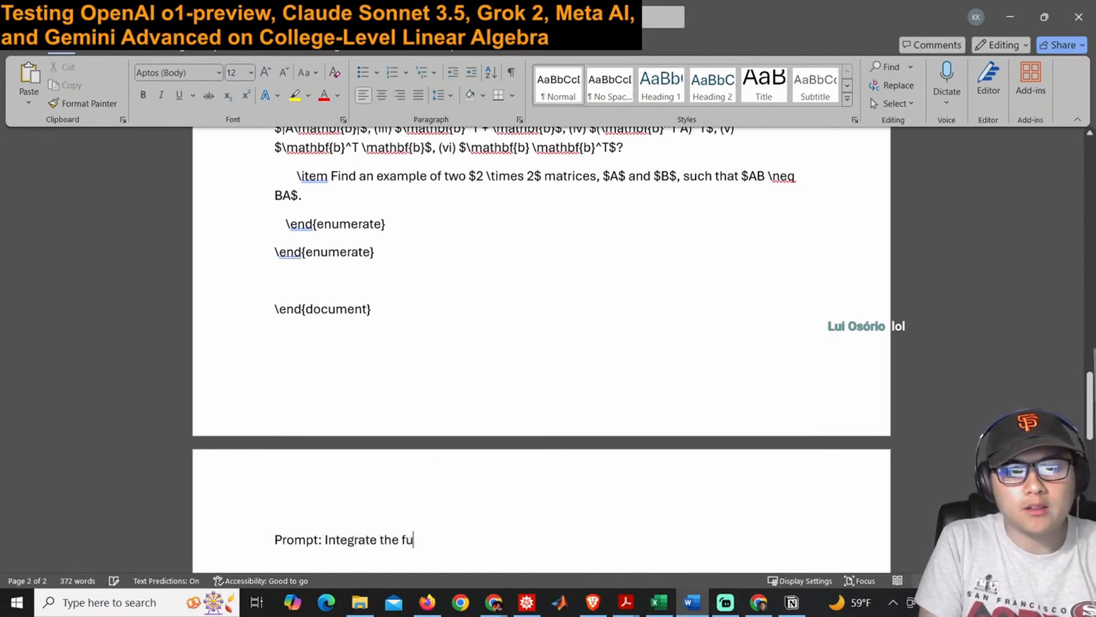
{"action": "type", "text": "n"}
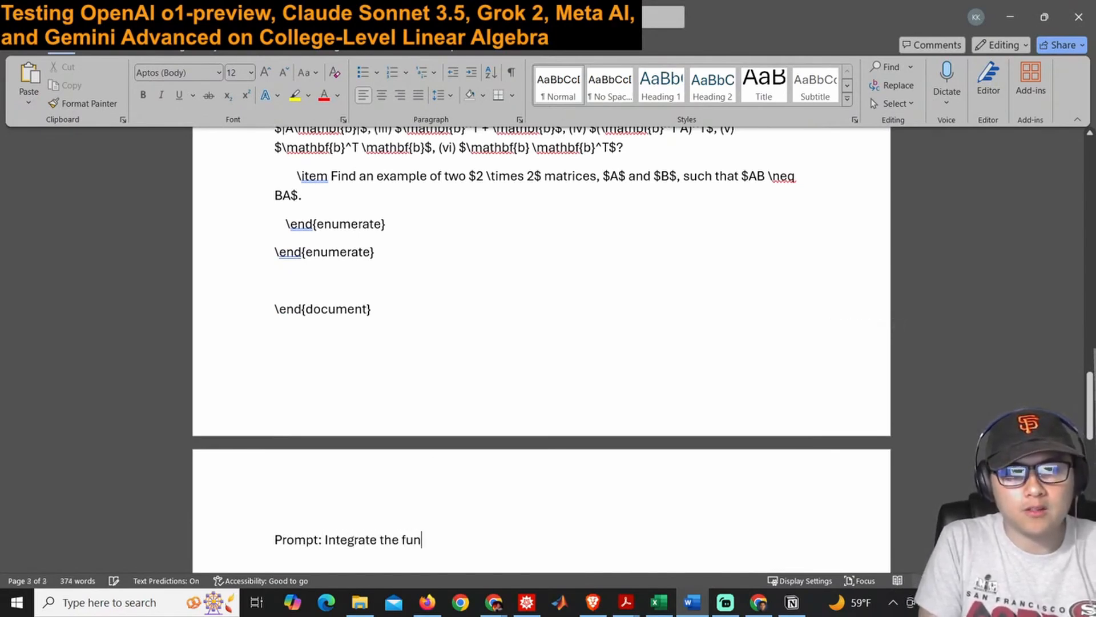
{"action": "type", "text": "ction (x^2 +"}
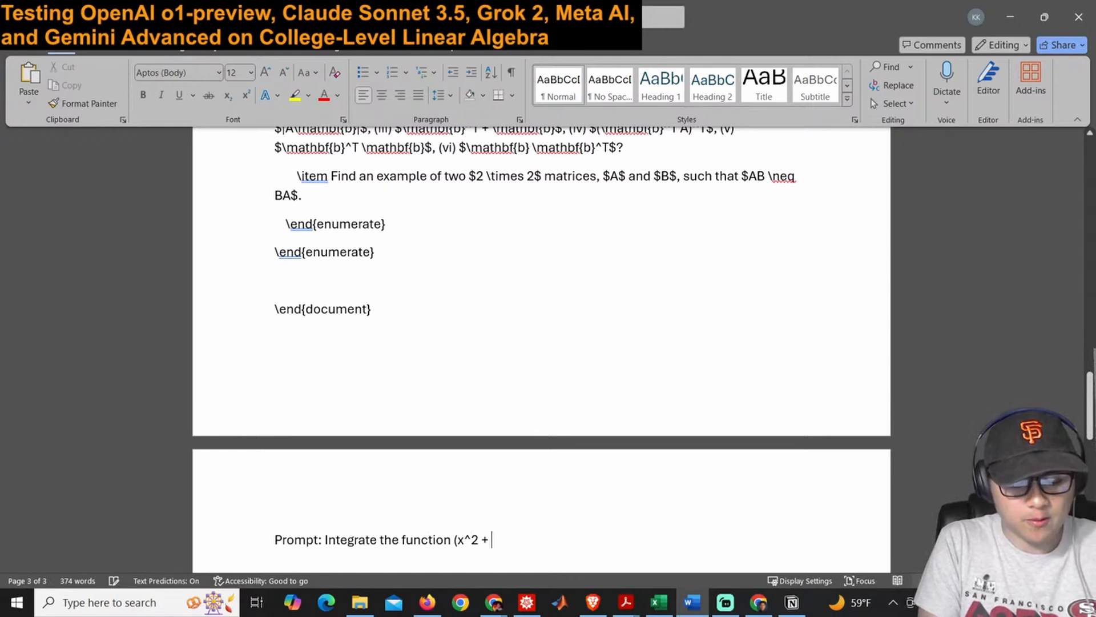
{"action": "type", "text": "69420)/("}
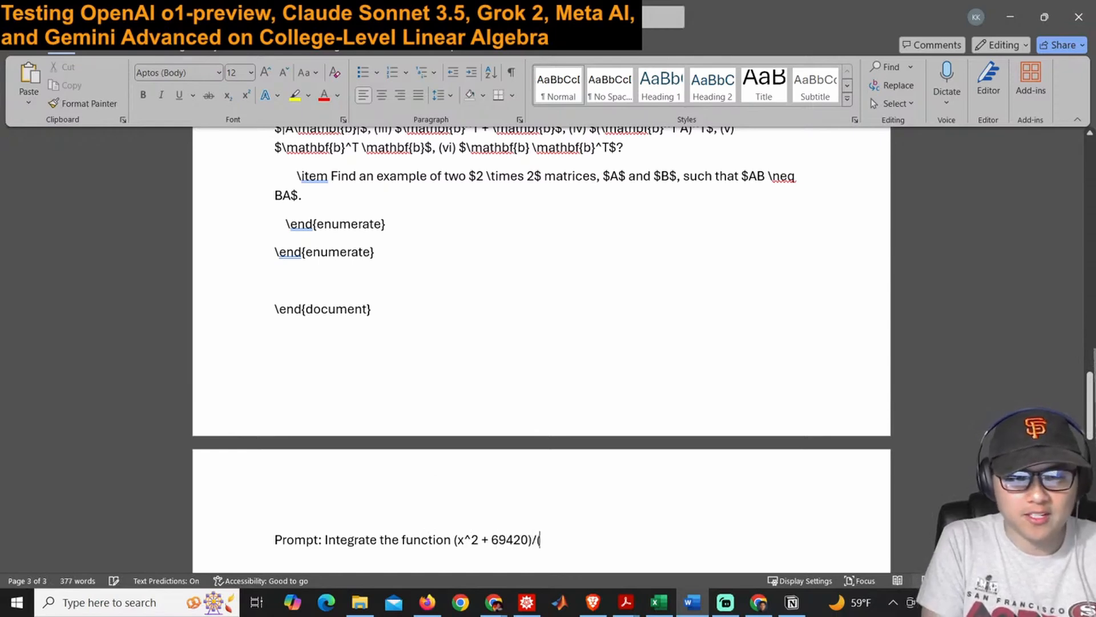
{"action": "type", "text": "x"}
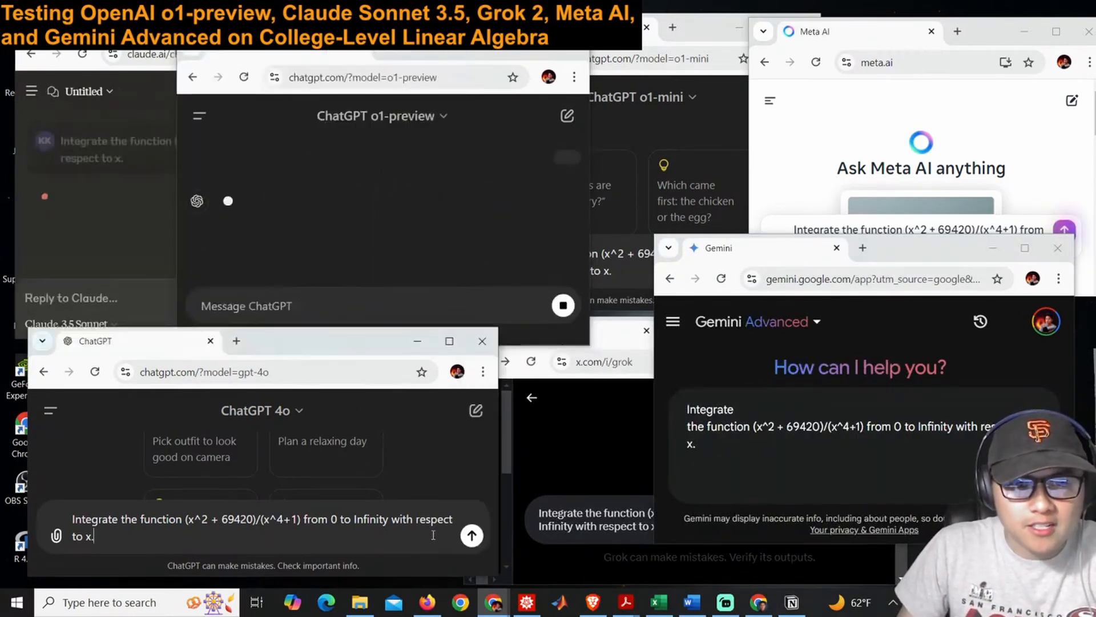
Send the integral prompt to ChatGPT 4o so it starts answering
{"action": "left_click", "coordinate": [472, 535]}
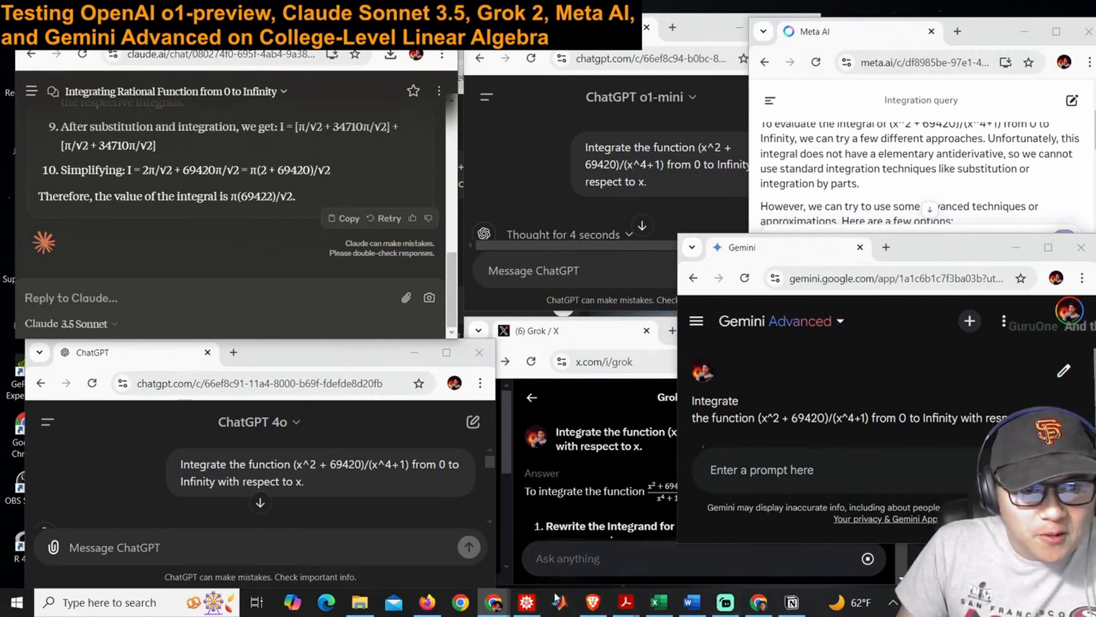
Bring the Mathematica notebook with the reference result 69421π/(2√2) to the front
{"action": "left_click", "coordinate": [525, 602]}
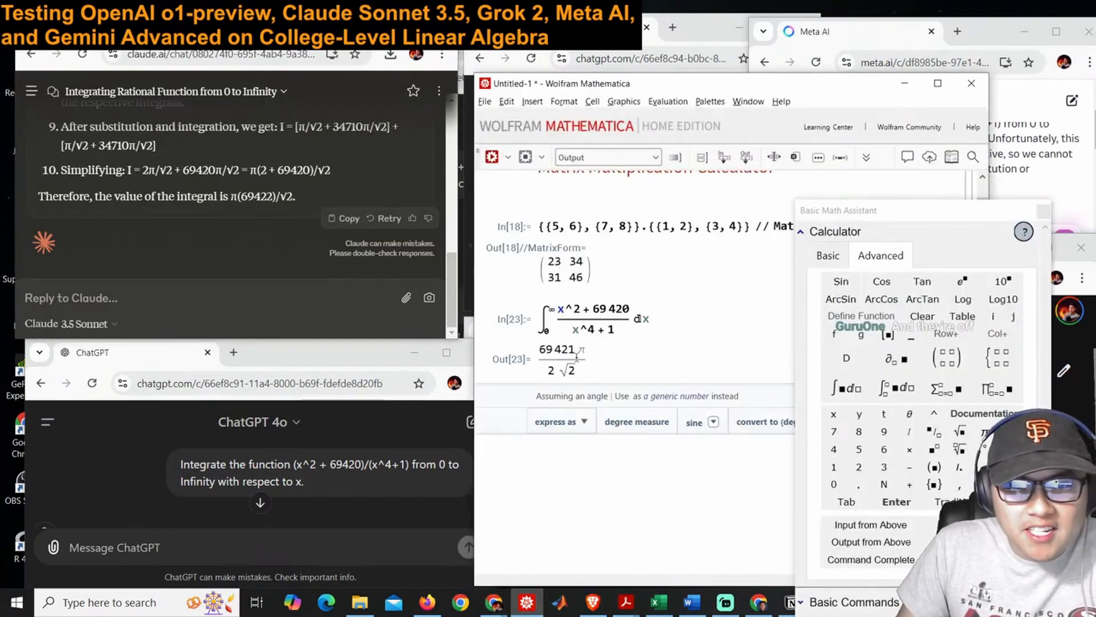
{"action": "mouse_move", "coordinate": [247, 189]}
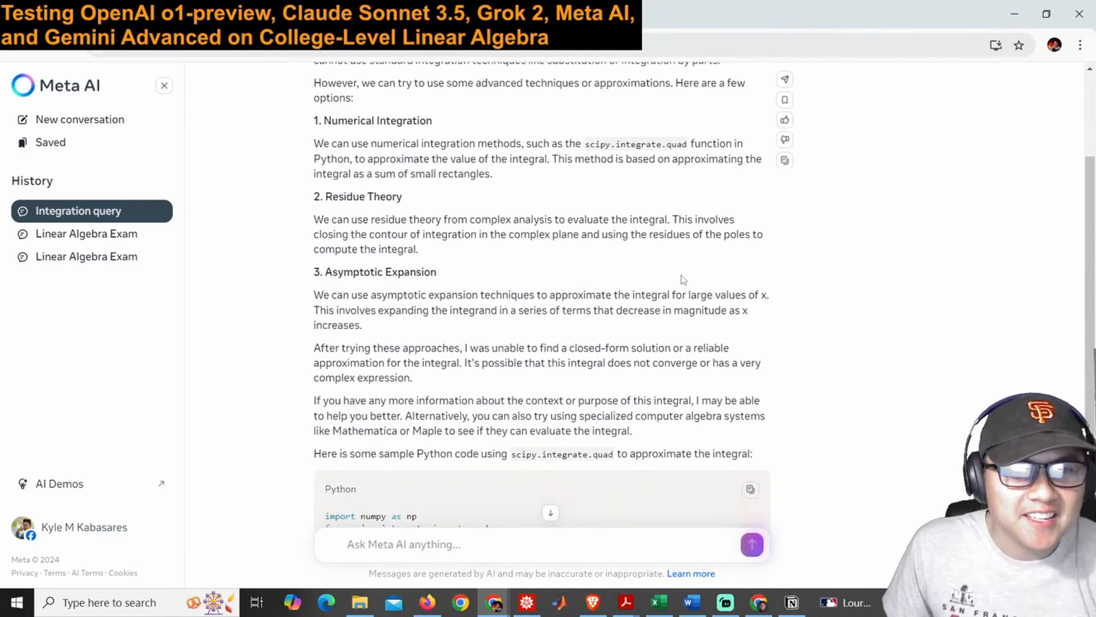
Review Meta AI's no-closed-form reply and highlight its 'different approaches' sentence
{"action": "scroll", "scroll_direction": "down", "scroll_amount": 3}
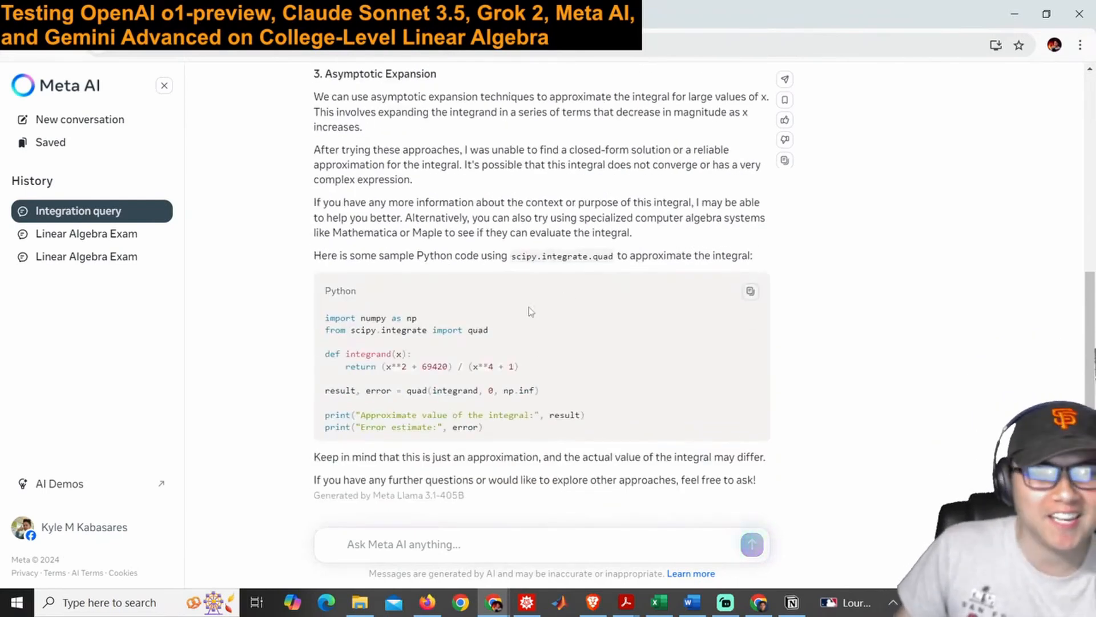
{"action": "scroll", "scroll_direction": "up", "scroll_amount": 3}
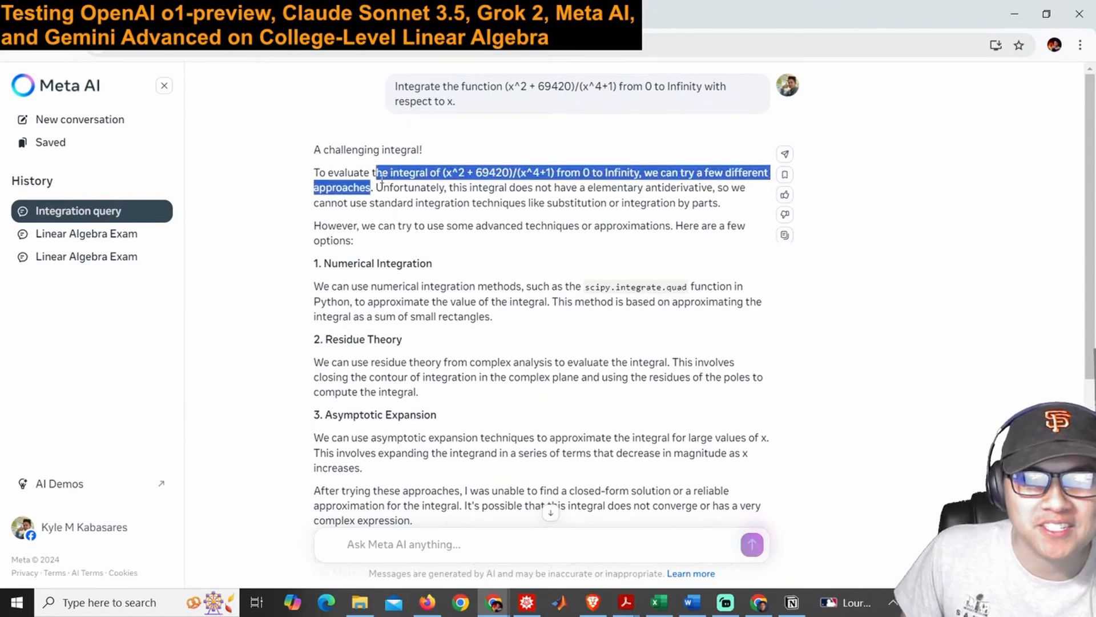
{"action": "left_click_drag", "start_coordinate": [375, 173], "coordinate": [437, 203]}
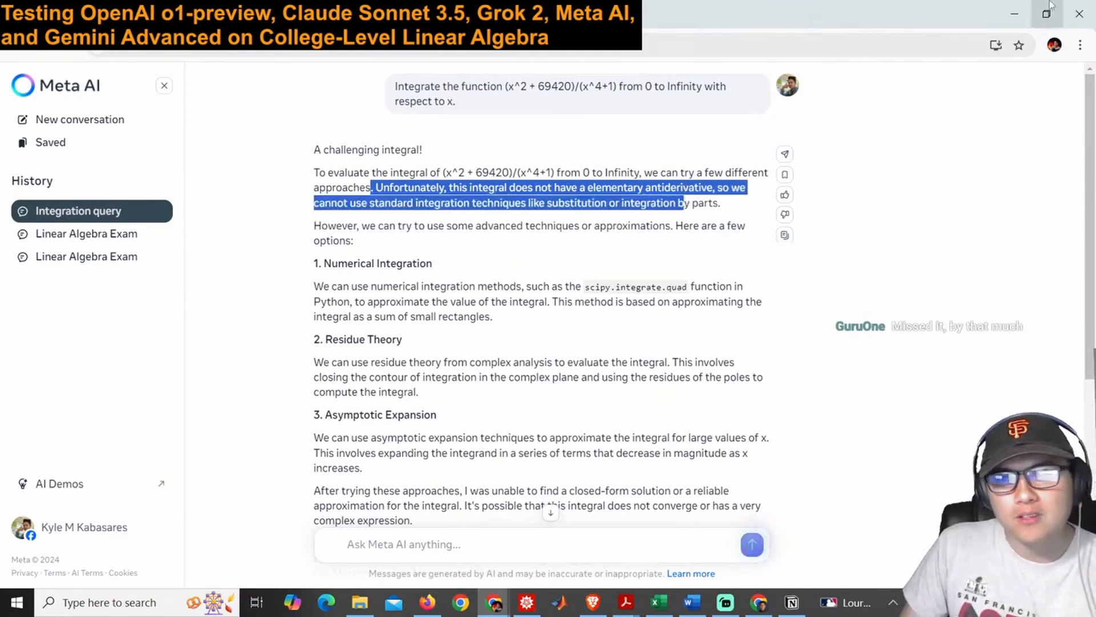
{"action": "scroll", "scroll_direction": "down", "scroll_amount": 3}
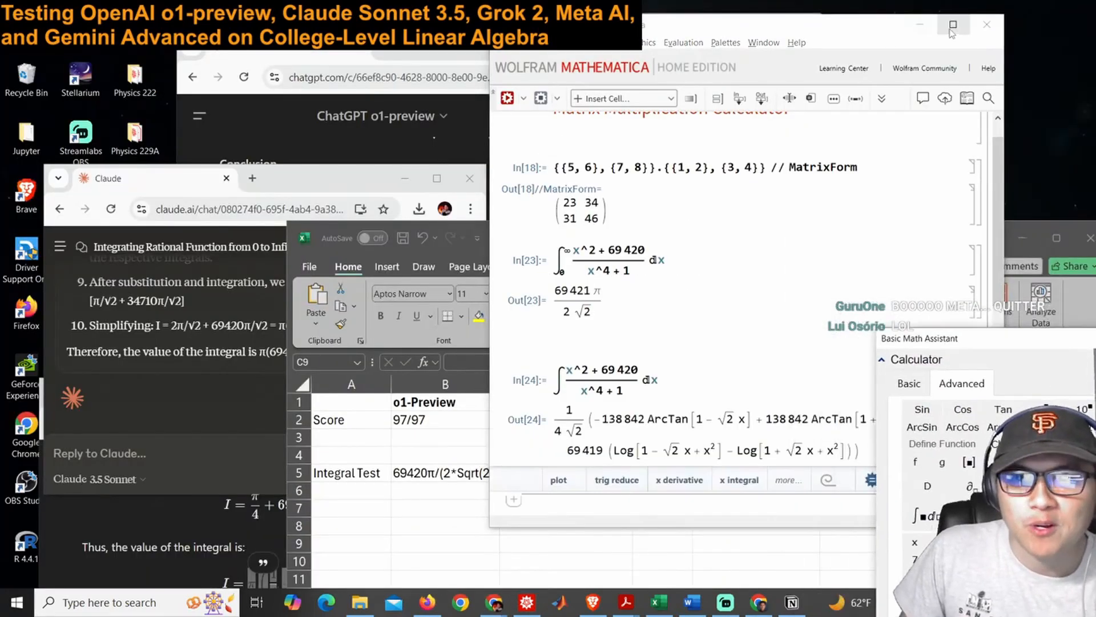
Maximize the Mathematica antiderivative, then record QUIT for Meta AI in the Excel score sheet
{"action": "left_click", "coordinate": [952, 24]}
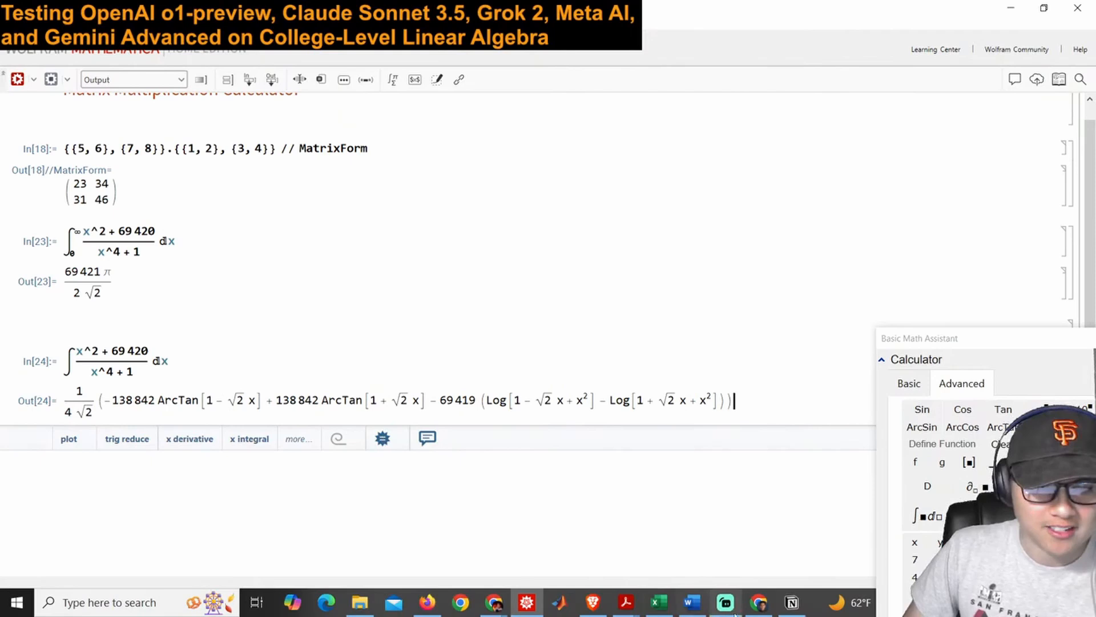
{"action": "left_click", "coordinate": [882, 358]}
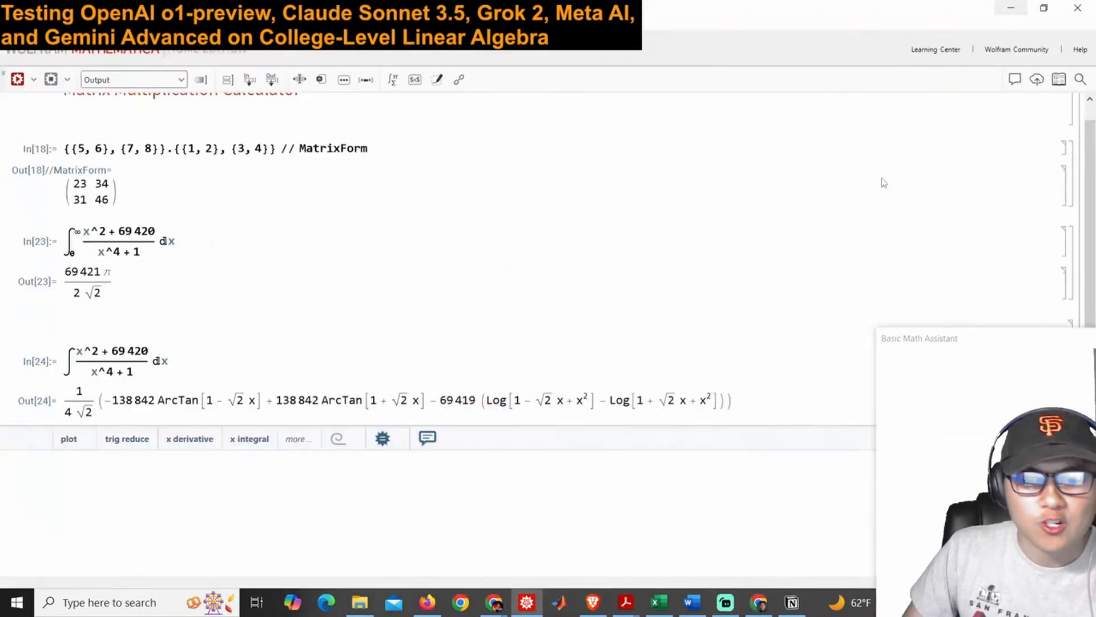
{"action": "left_click", "coordinate": [917, 358]}
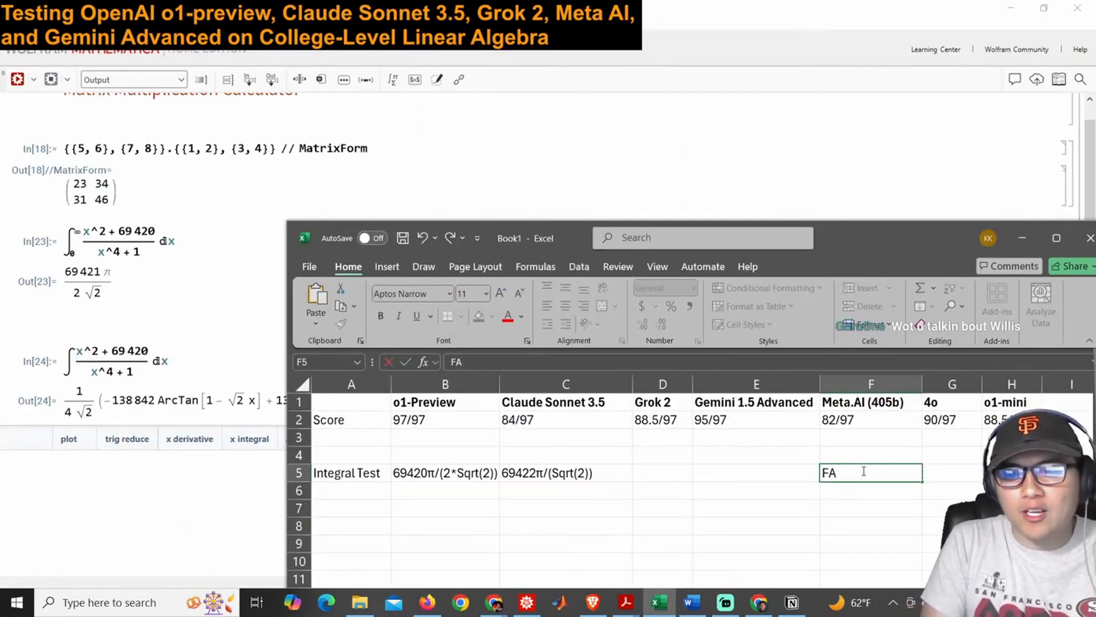
{"action": "type", "text": "QUIT"}
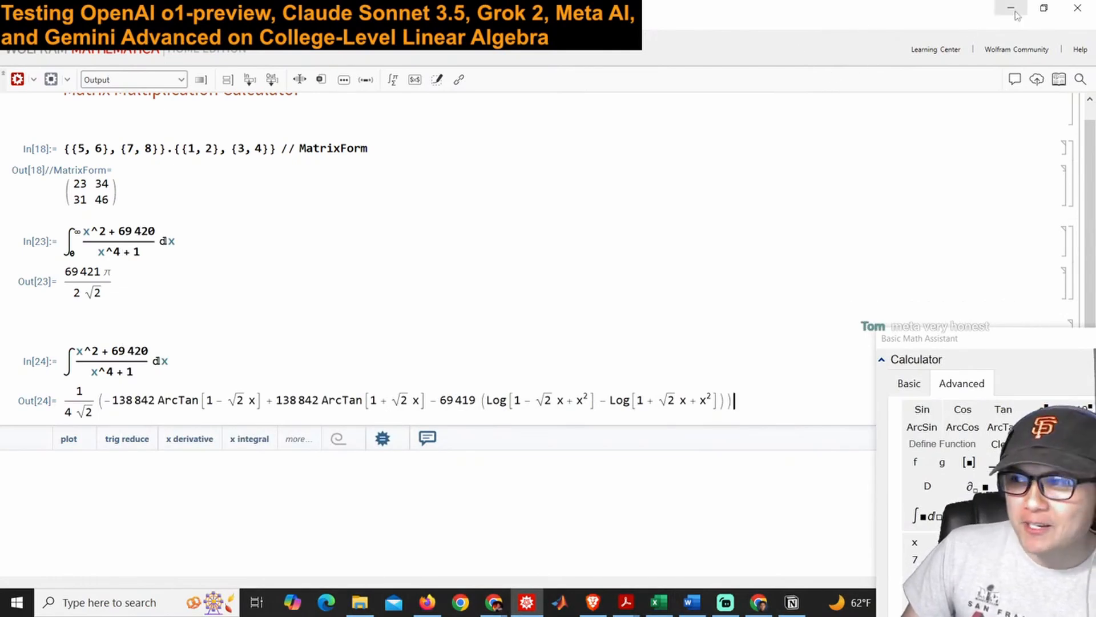
{"action": "mouse_move", "coordinate": [1012, 10]}
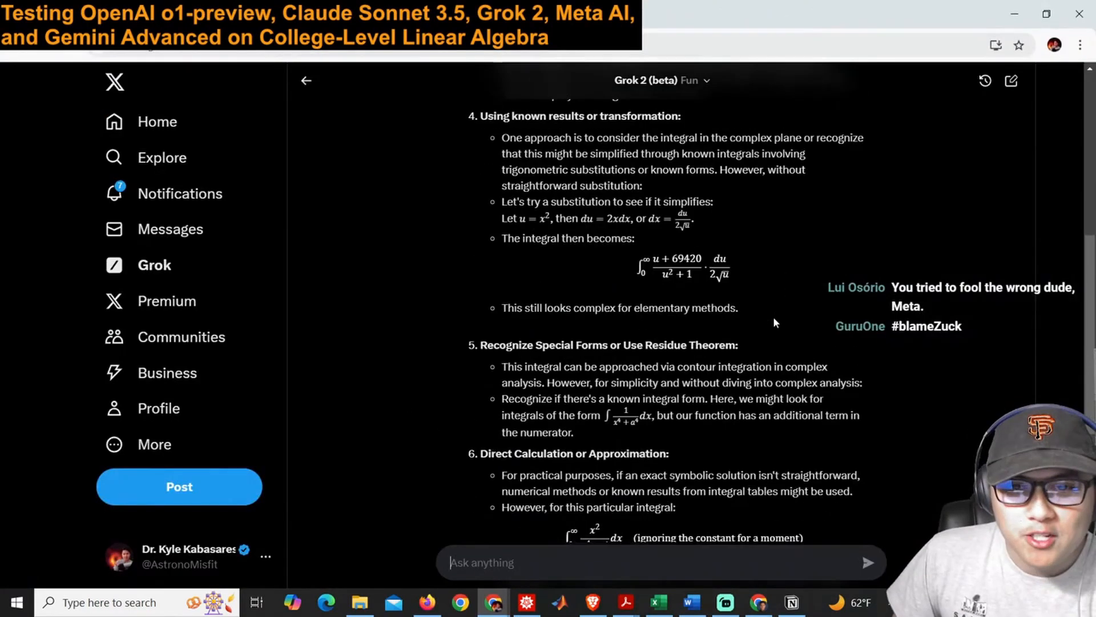
Read through Grok 2's no-closed-form conclusion and minimize the Grok chat
{"action": "scroll", "scroll_direction": "down", "scroll_amount": 3}
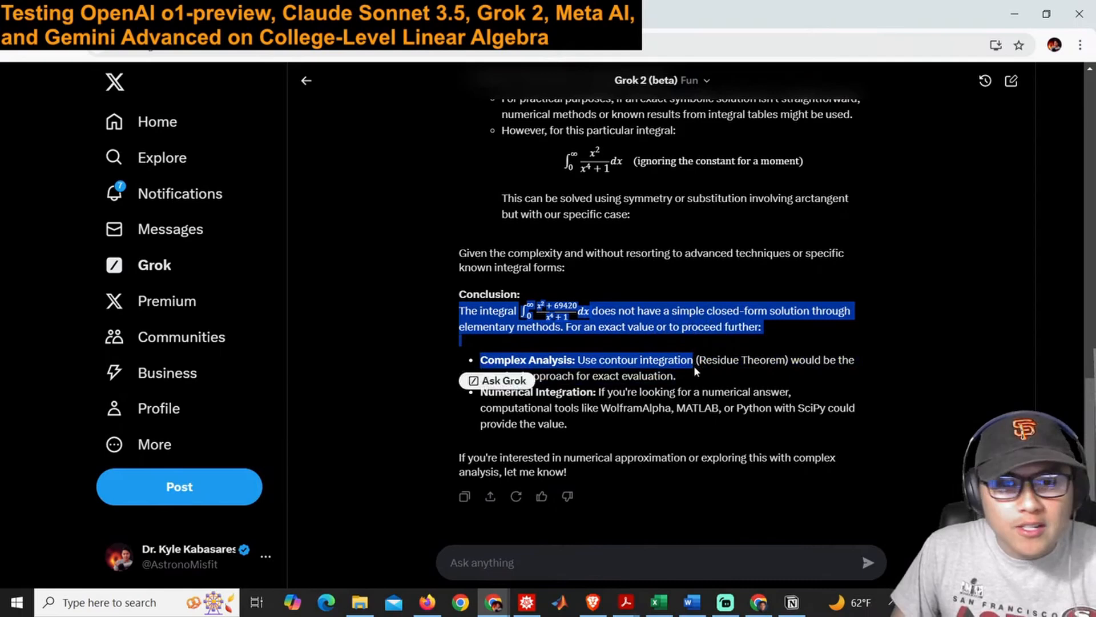
{"action": "scroll", "scroll_direction": "up", "scroll_amount": 3}
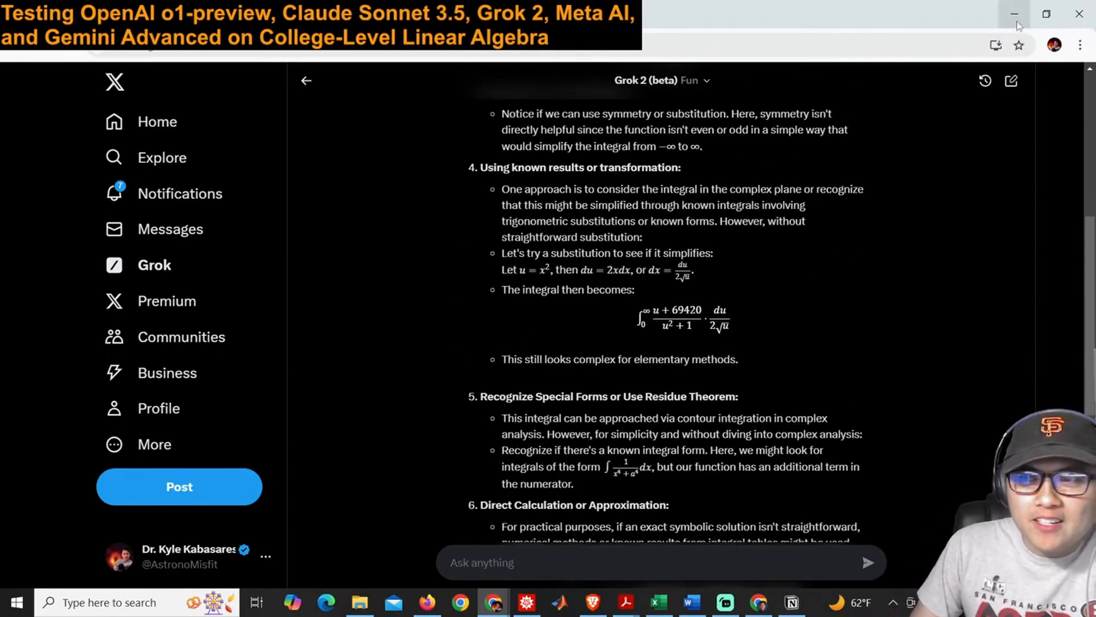
{"action": "left_click", "coordinate": [1014, 14]}
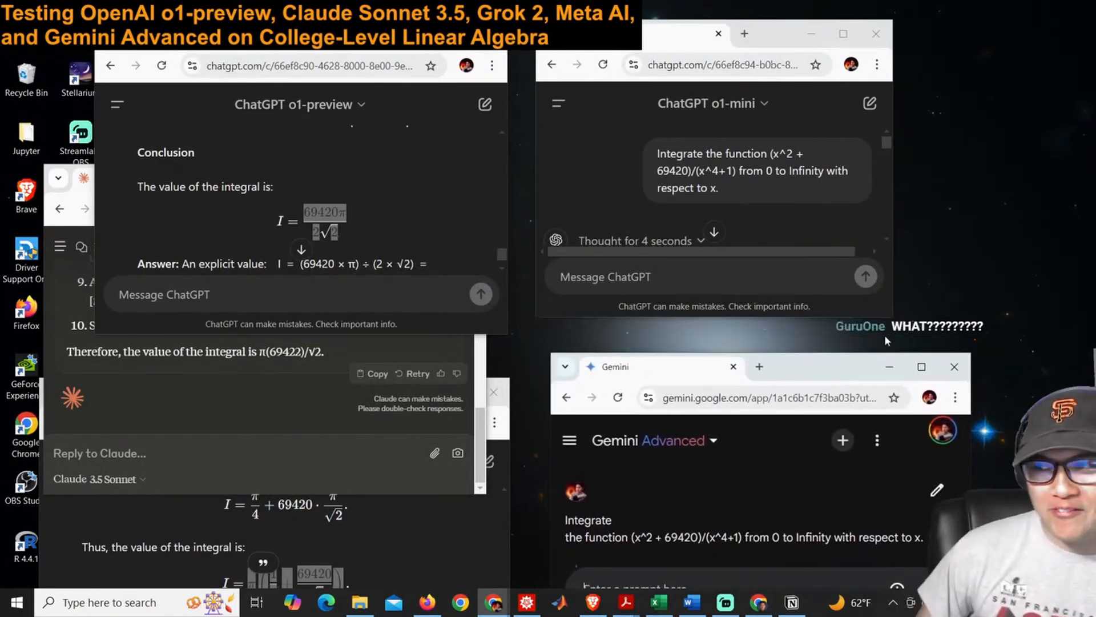
{"action": "mouse_move", "coordinate": [852, 311]}
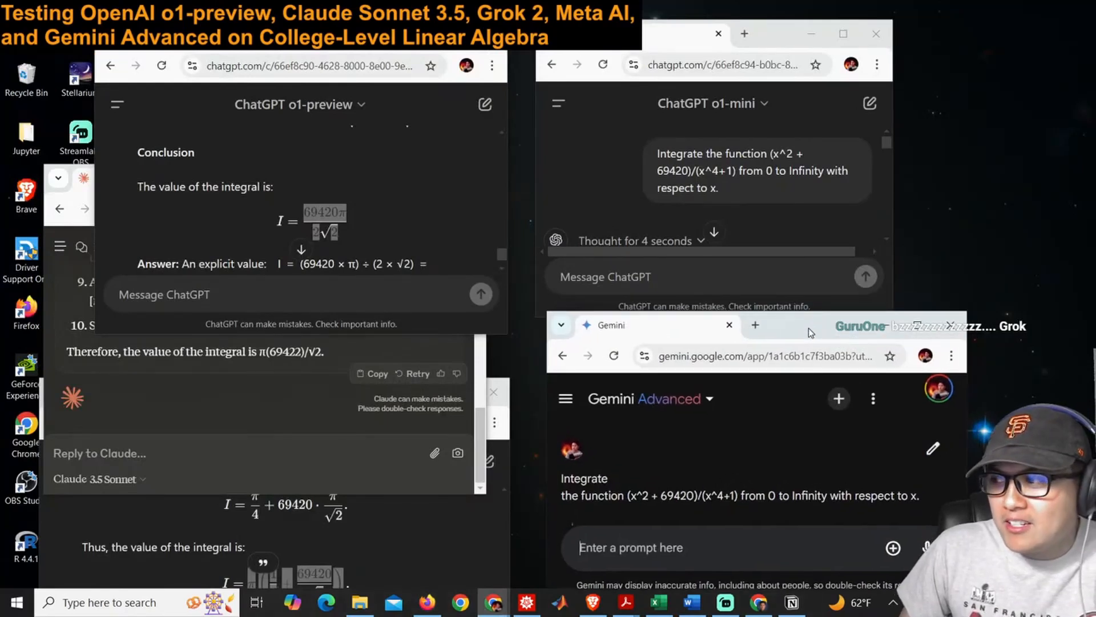
Record 'QUIT (fun)' as Grok 2's integral result in the Excel score sheet
{"action": "left_click", "coordinate": [656, 602]}
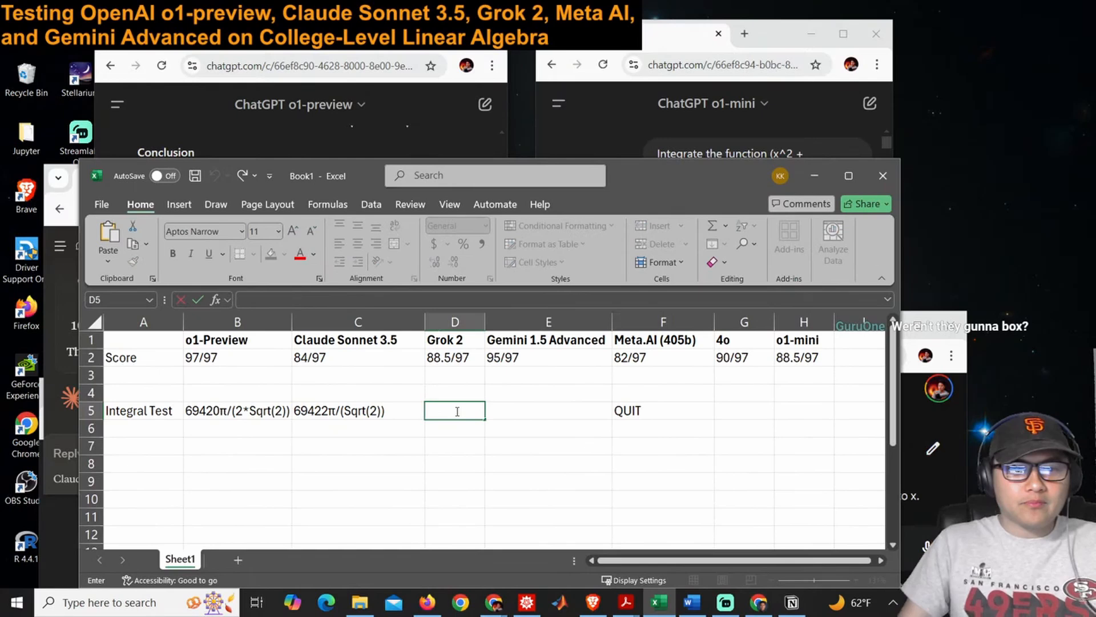
{"action": "type", "text": "QUIT (fun)"}
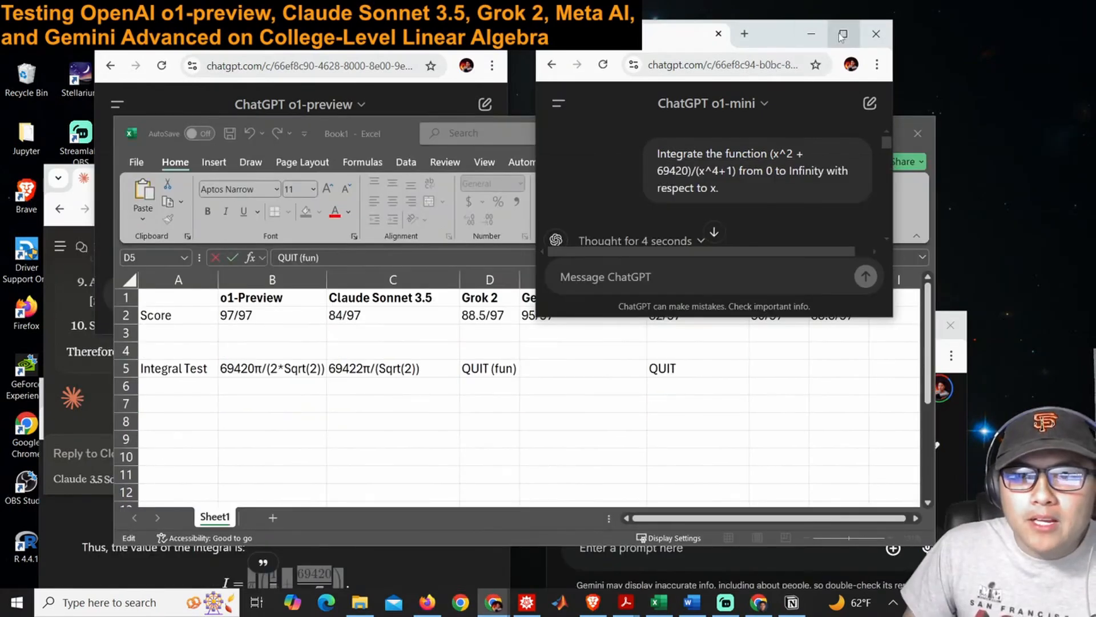
{"action": "left_click", "coordinate": [843, 36]}
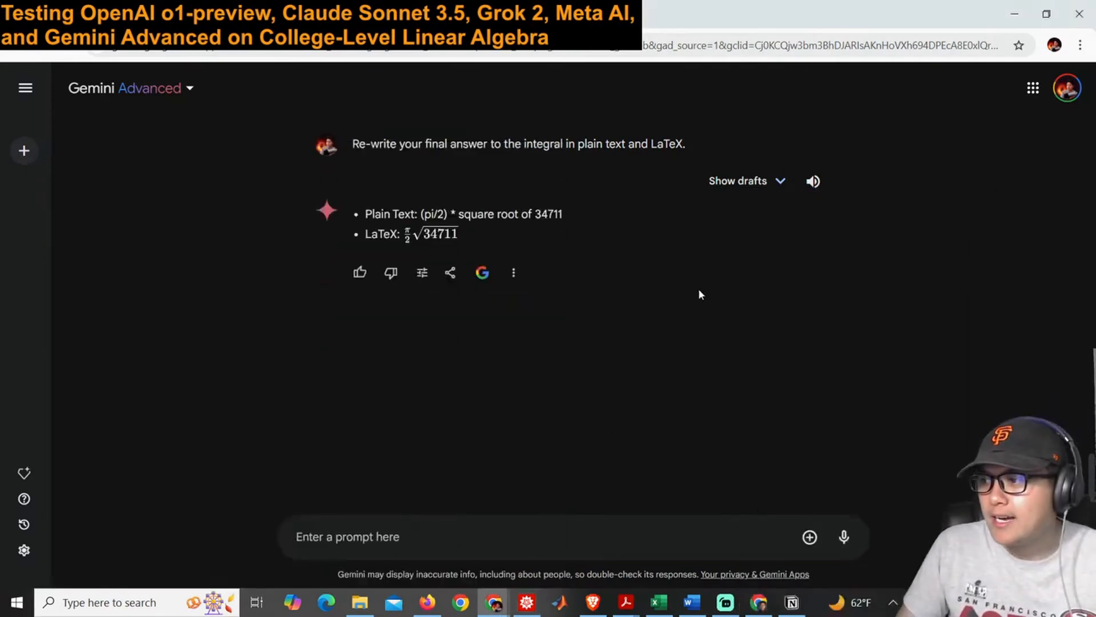
{"action": "mouse_move", "coordinate": [659, 602]}
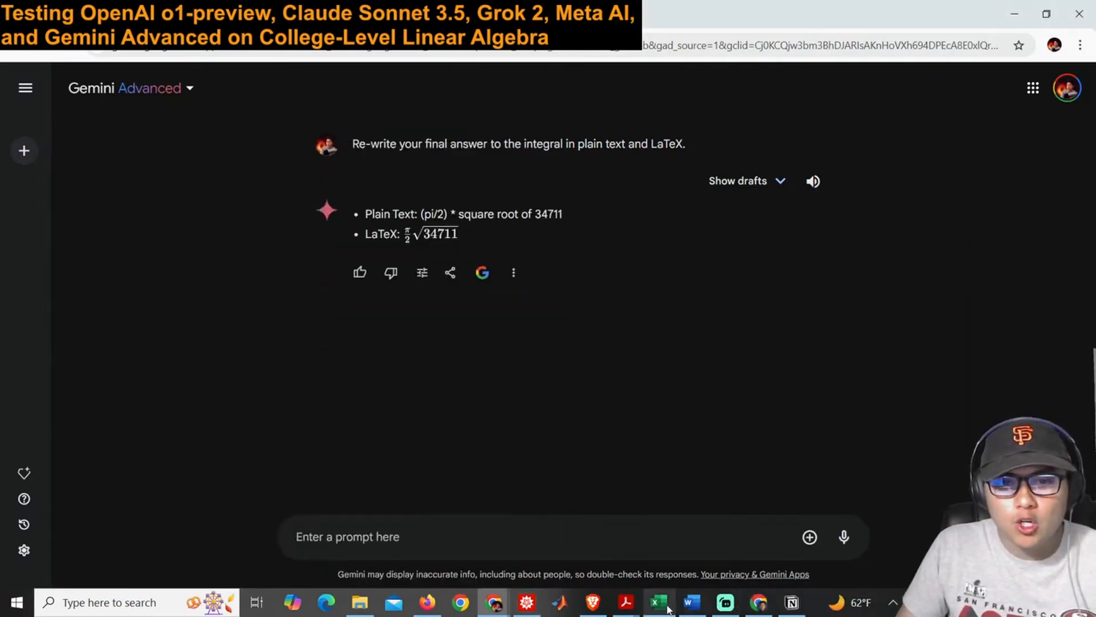
Maximize the Excel sheet and scroll across row 5 showing every model's integral answer
{"action": "left_click", "coordinate": [658, 602]}
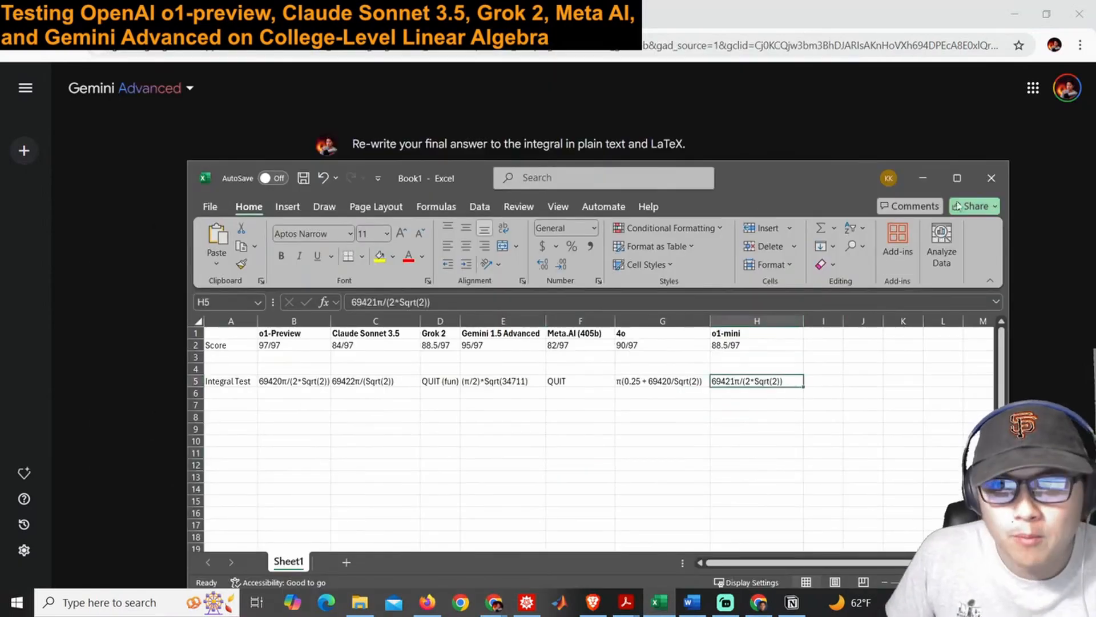
{"action": "left_click", "coordinate": [957, 178]}
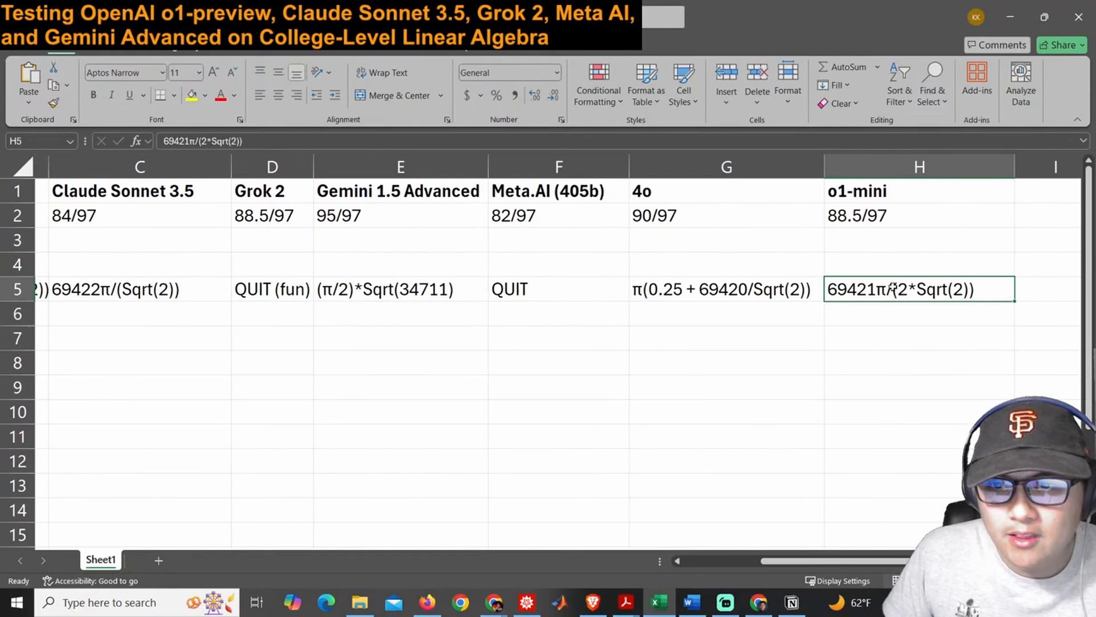
{"action": "scroll", "scroll_direction": "left", "scroll_amount": 3}
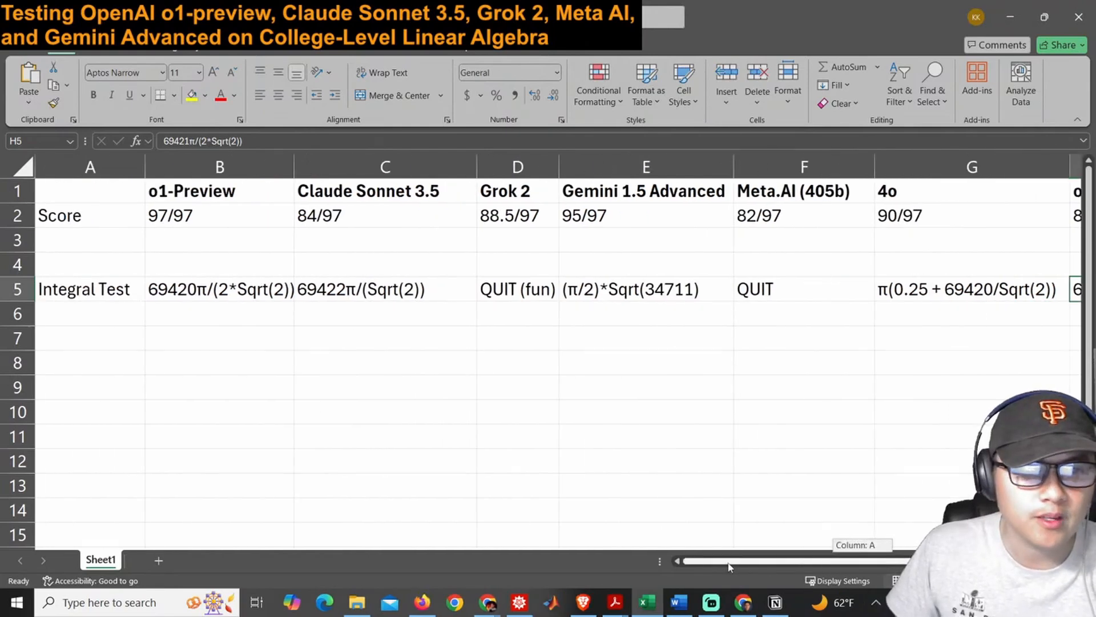
{"action": "scroll", "scroll_direction": "right", "scroll_amount": 3}
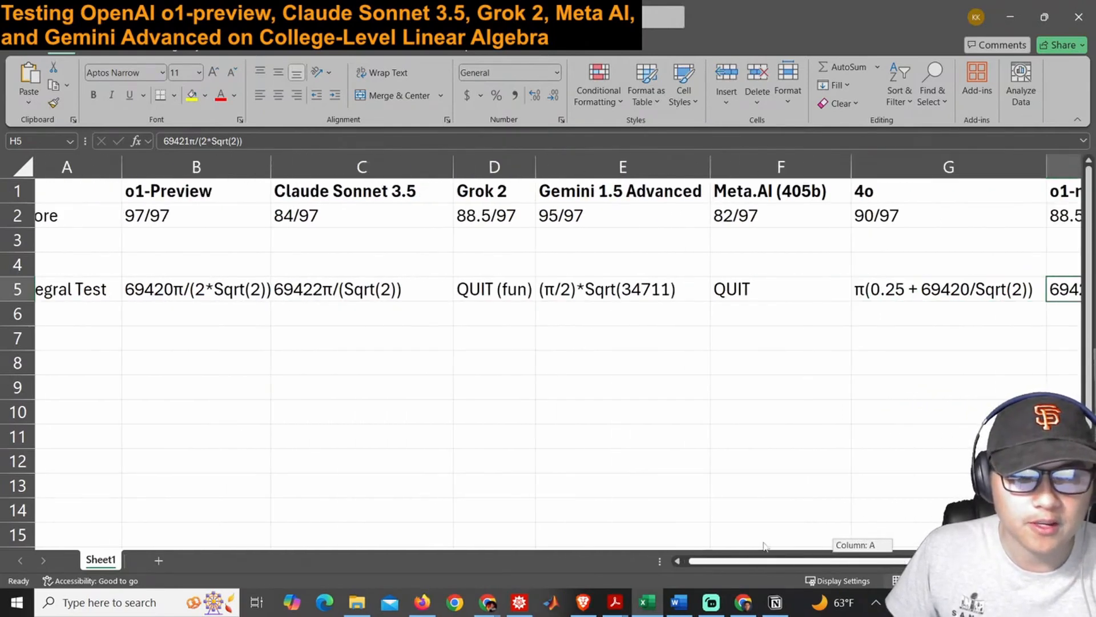